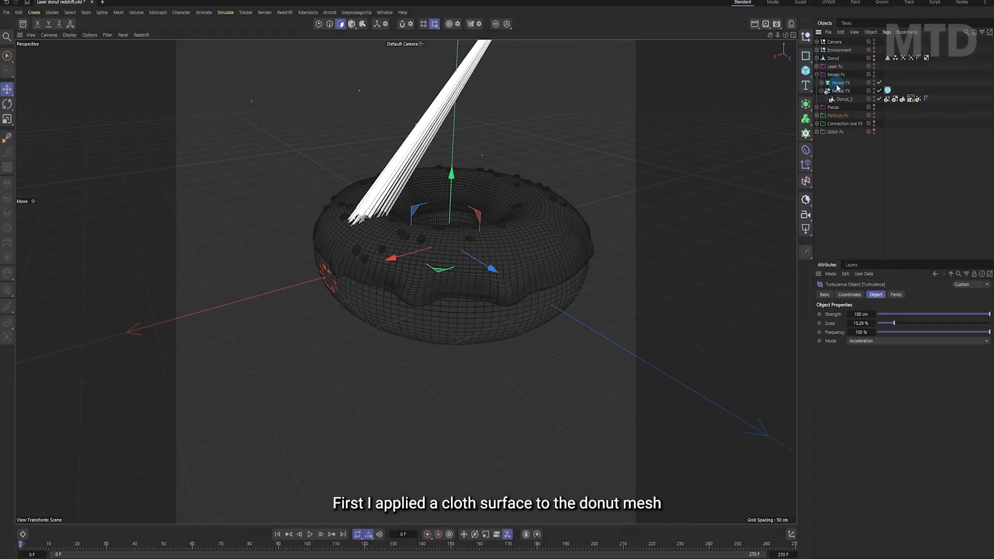
# Inspect the Turbulence settings under Reveal FX
pyautogui.click(822, 83)
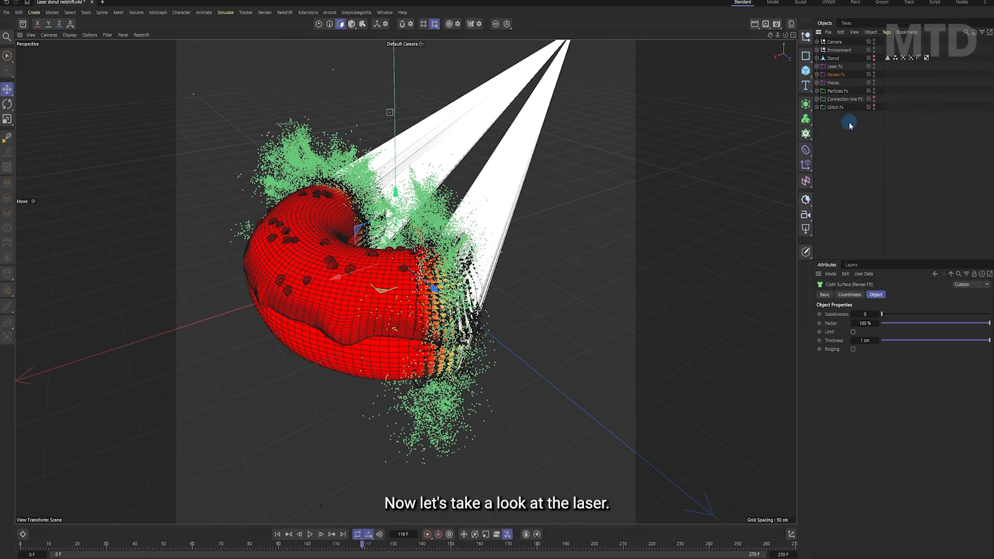
# Show the Tracer's RS Object tag with Hair Strands curve mode at 0.06 thickness
pyautogui.click(817, 67)
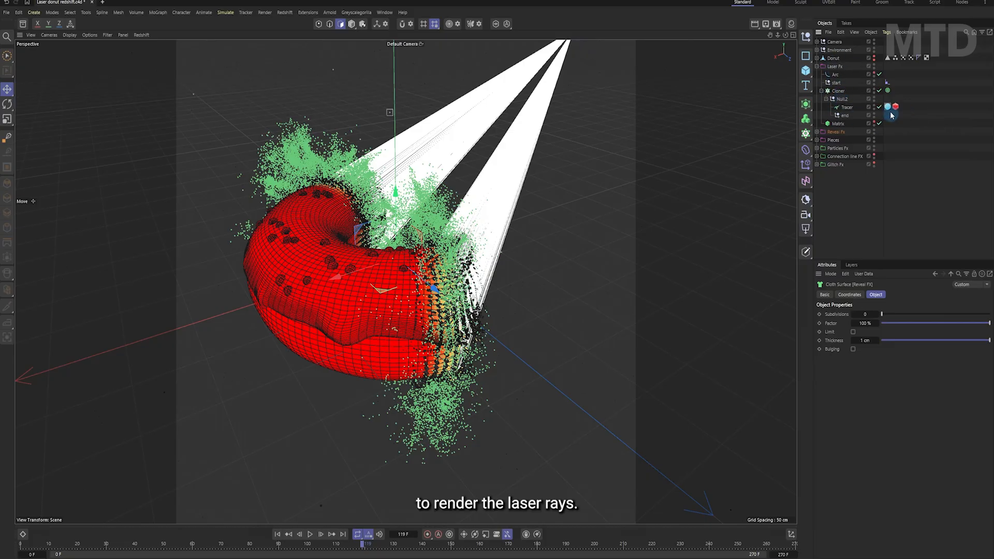
pyautogui.click(894, 106)
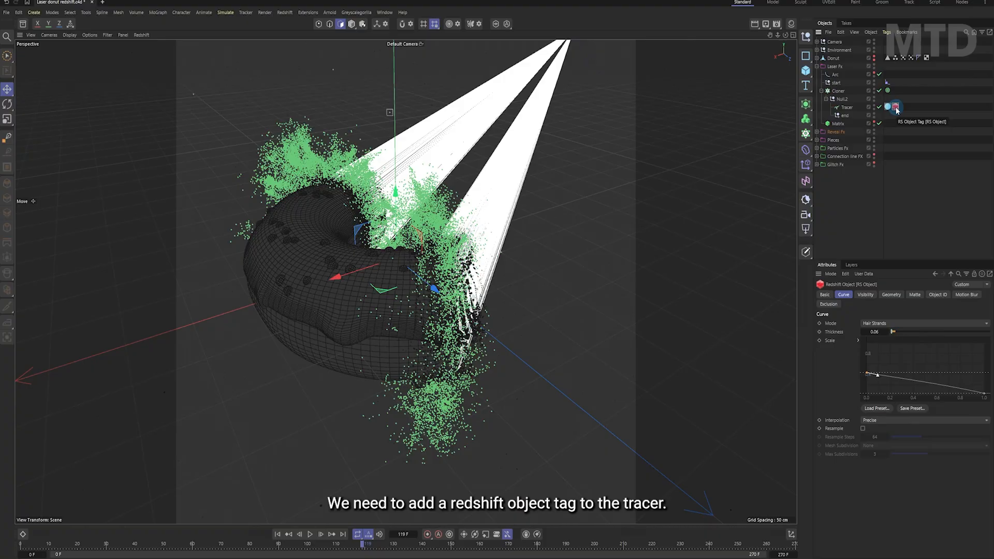
pyautogui.click(922, 323)
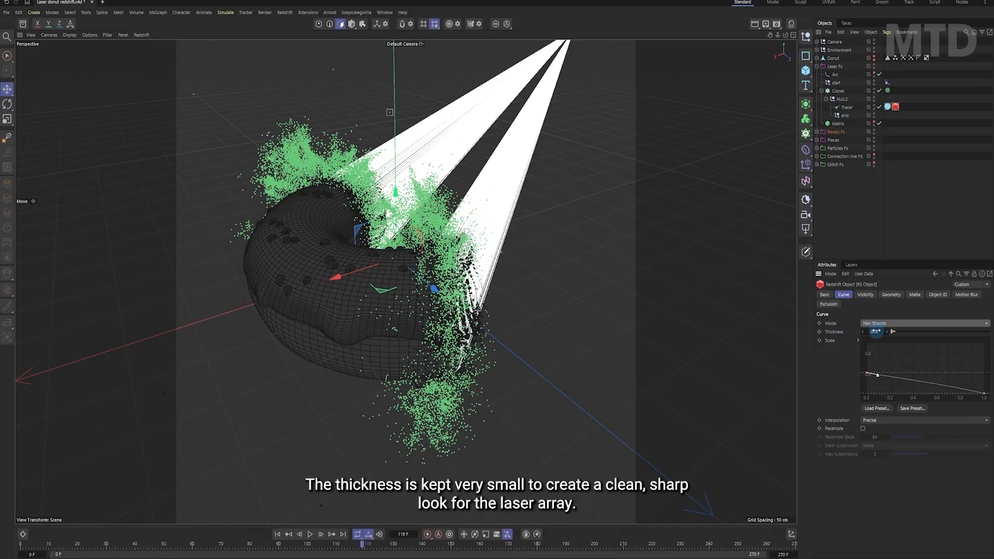
pyautogui.click(895, 342)
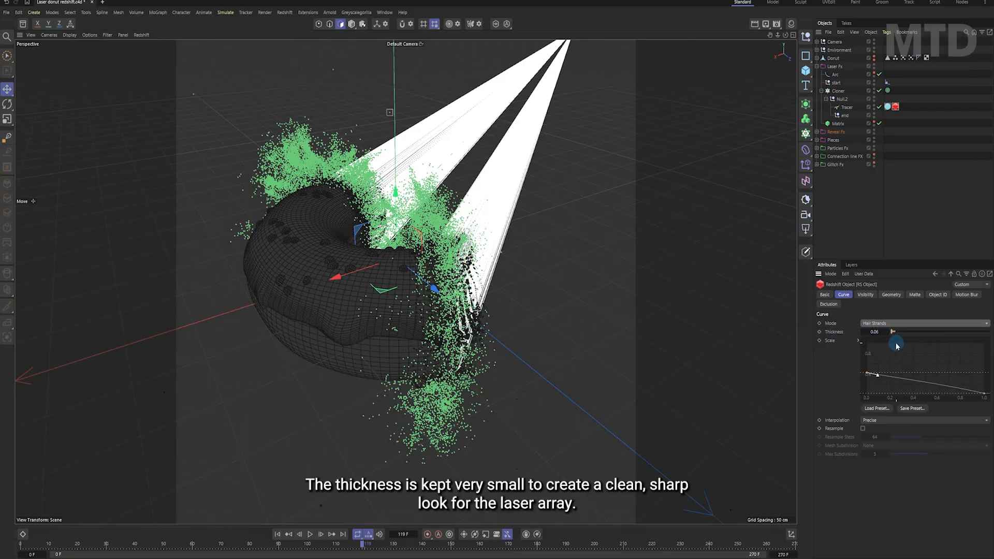
pyautogui.moveTo(894, 344); pyautogui.dragTo(867, 372)
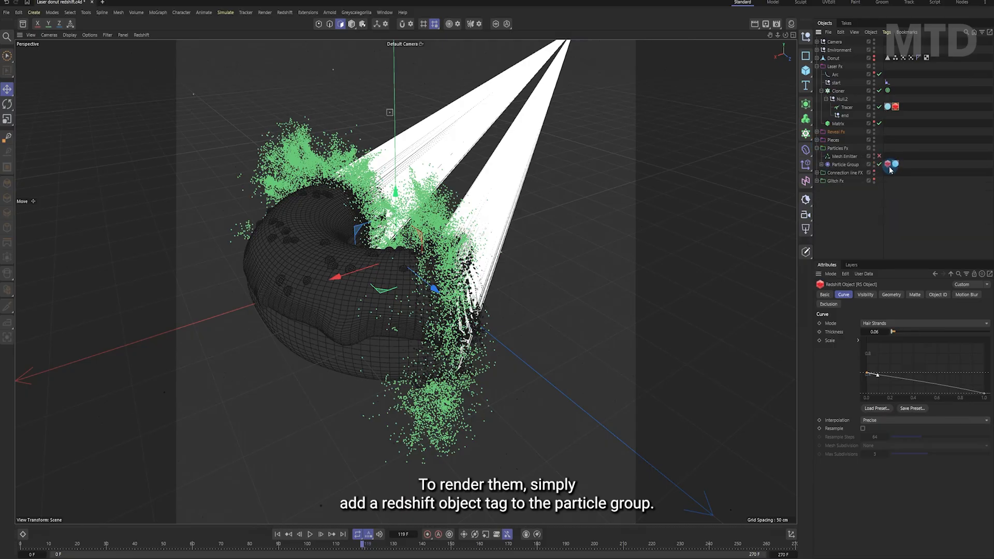
# Give the particle group's point instances a small scale multiplier, review its material, then inspect Matrix
pyautogui.click(845, 294)
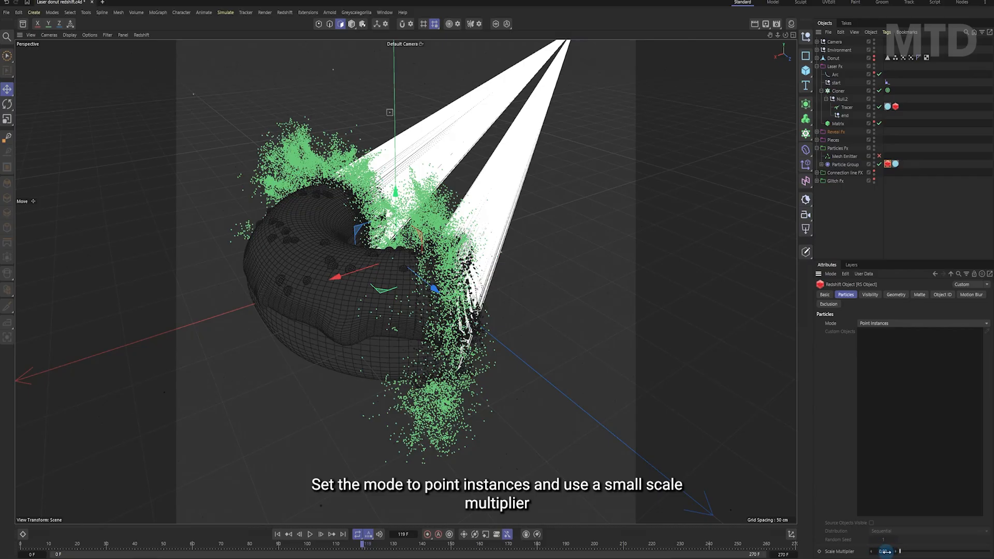
pyautogui.moveTo(887, 551); pyautogui.dragTo(881, 551)
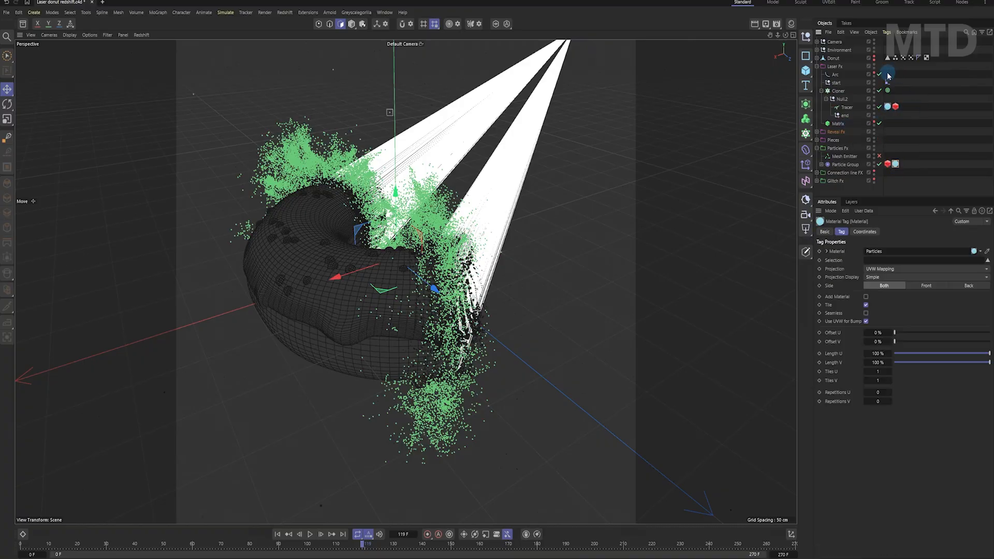
pyautogui.click(839, 124)
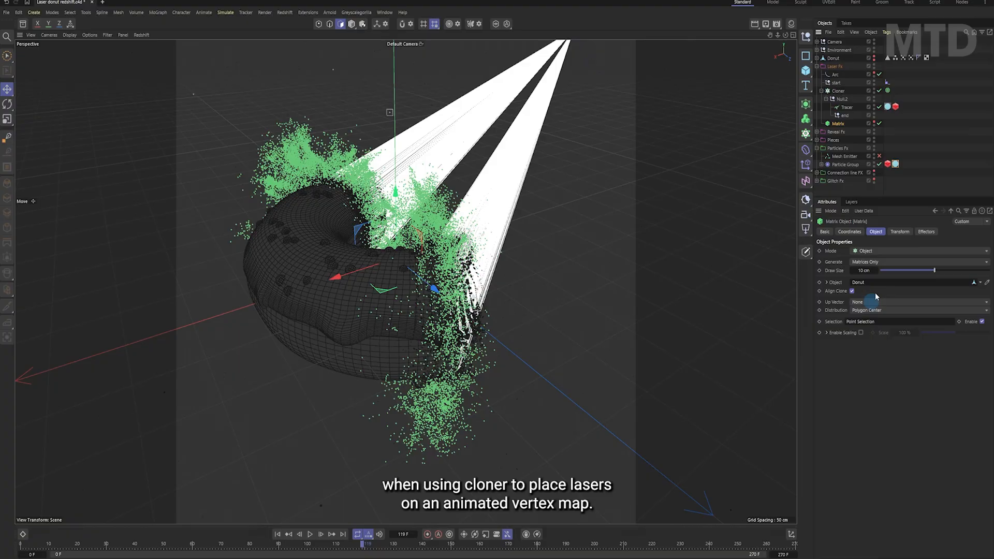
pyautogui.click(838, 93)
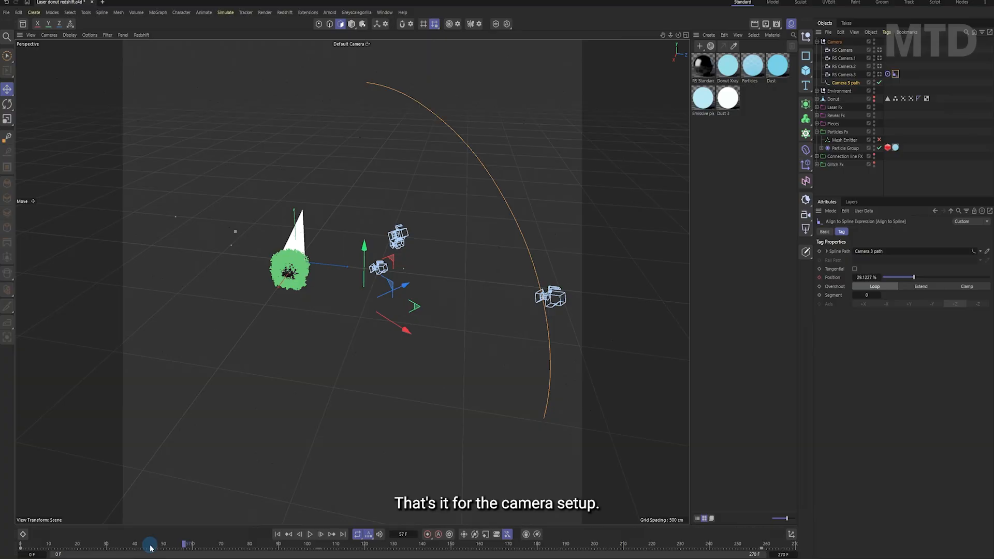
# Scrub the timeline to watch the camera travel along the Camera 3 path spline
pyautogui.moveTo(150, 544); pyautogui.dragTo(91, 544)
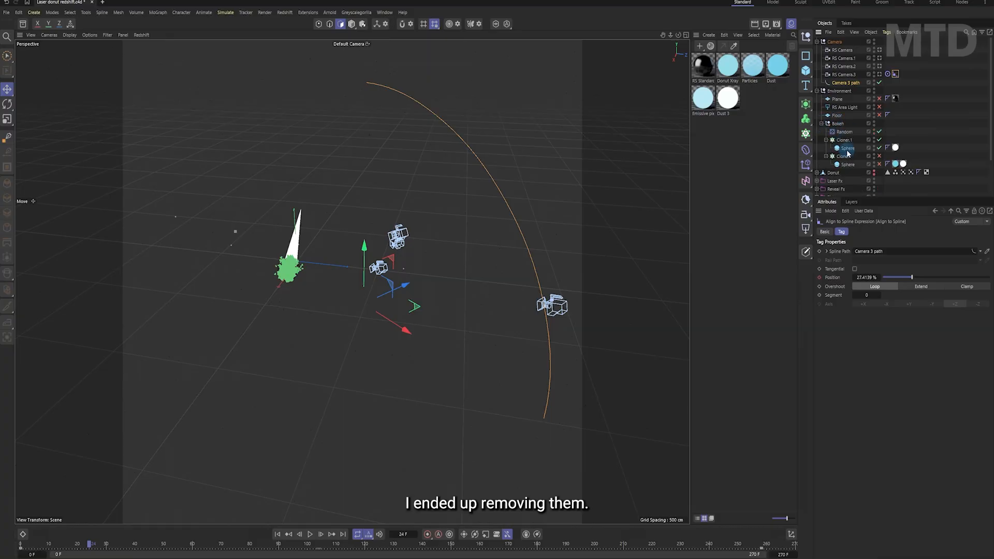
# Review Cloner.1's 23×12×23 grid settings and select its child 0.2 cm Sphere
pyautogui.click(842, 140)
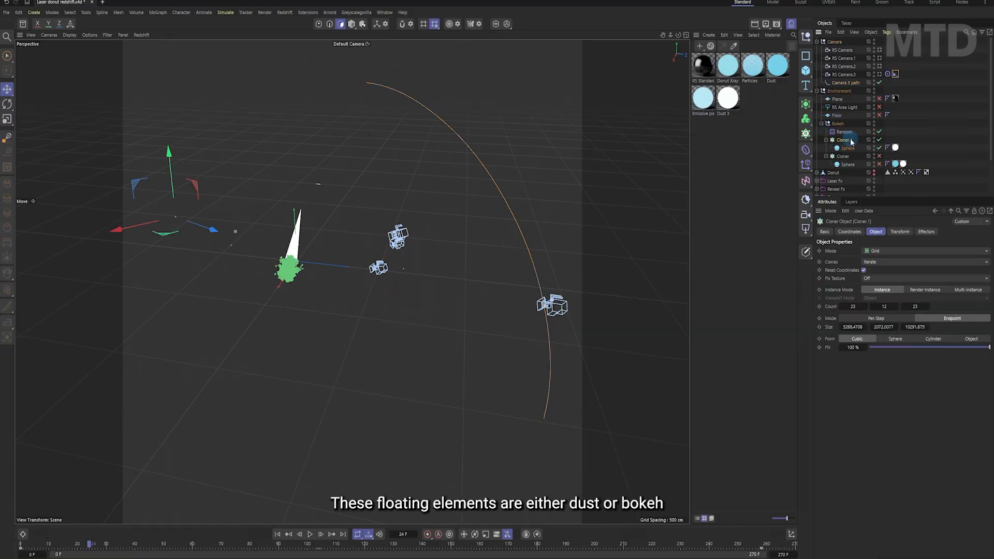
pyautogui.click(848, 149)
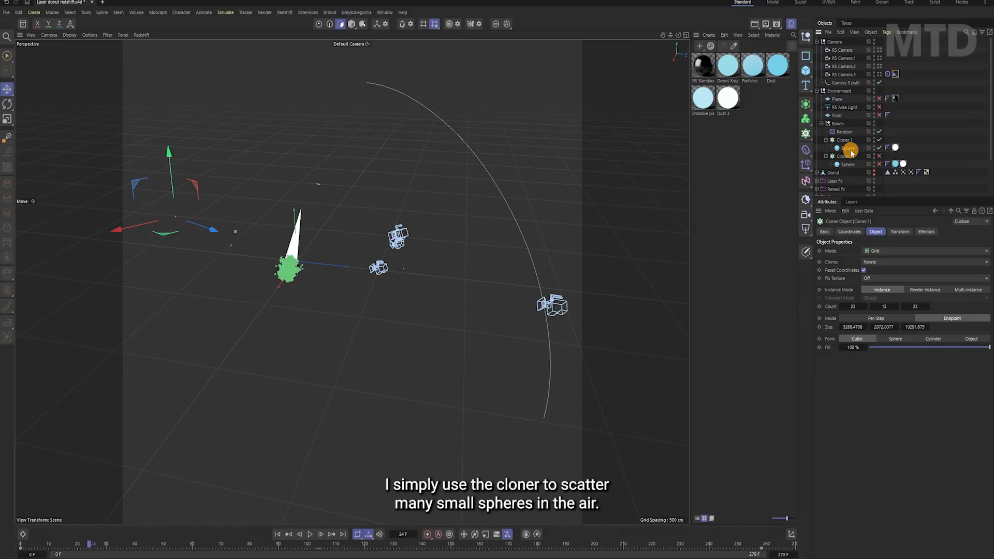
pyautogui.click(848, 147)
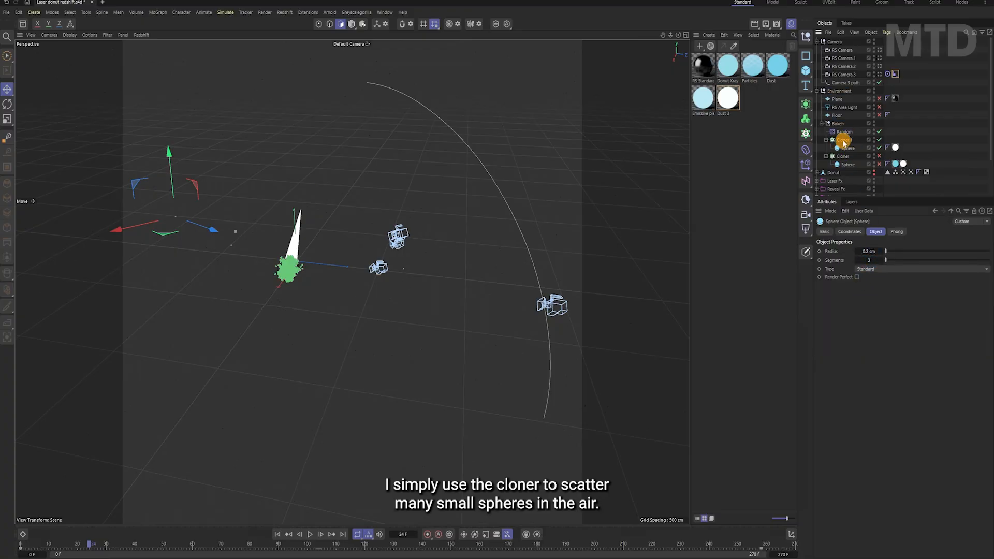
pyautogui.click(844, 139)
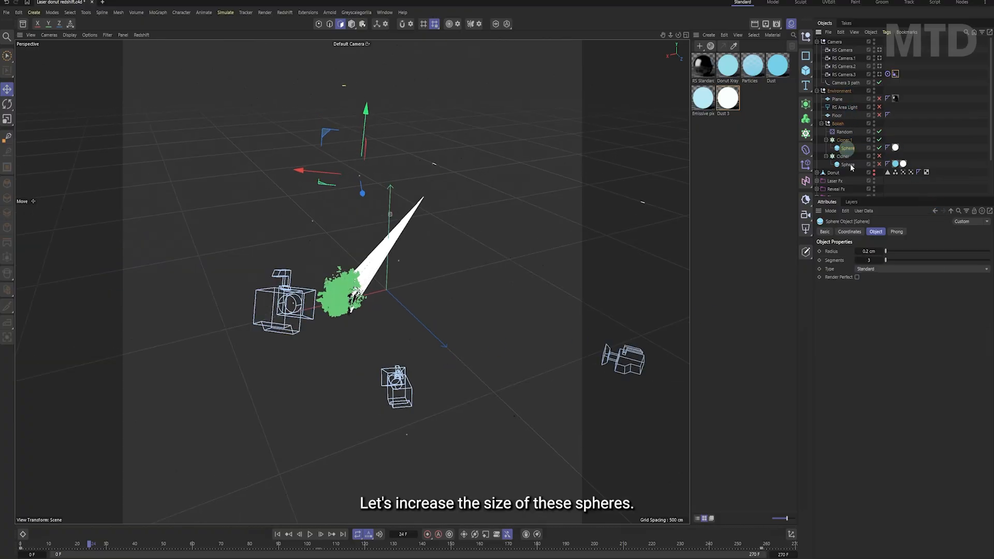
# Raise the bokeh Sphere radius sharply, then bring it back down to 24 cm
pyautogui.moveTo(886, 251); pyautogui.dragTo(927, 251)
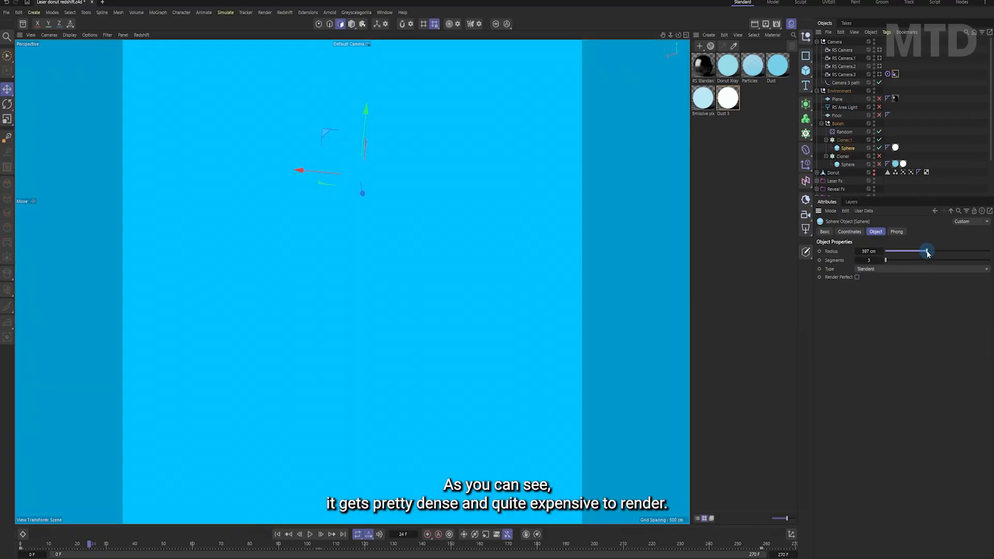
pyautogui.moveTo(926, 251); pyautogui.dragTo(892, 251)
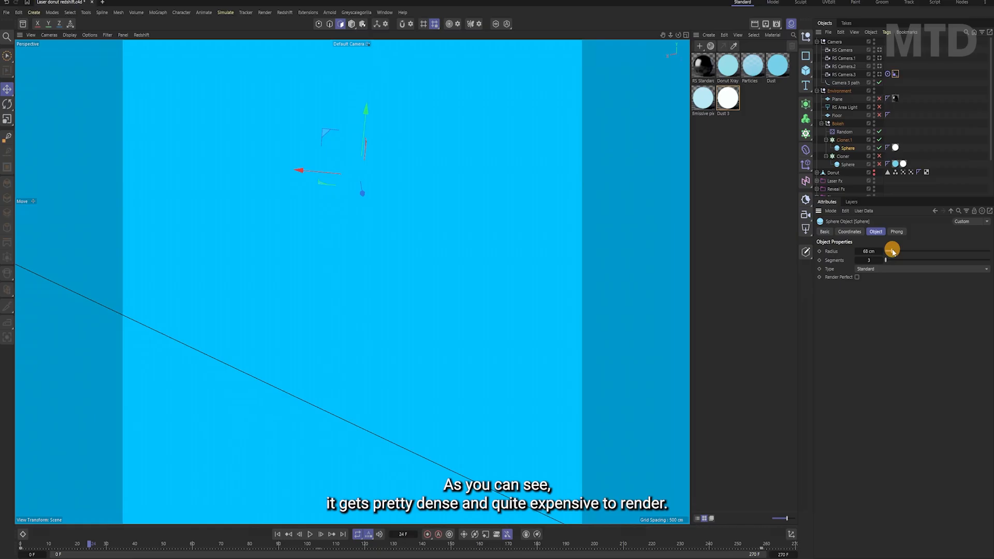
pyautogui.moveTo(892, 249); pyautogui.dragTo(887, 249)
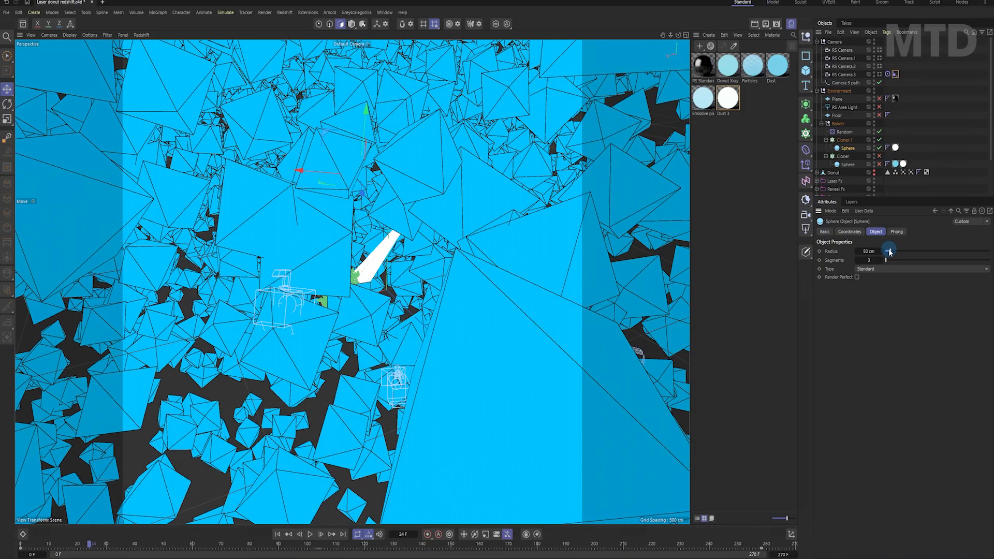
pyautogui.moveTo(890, 251); pyautogui.dragTo(886, 251)
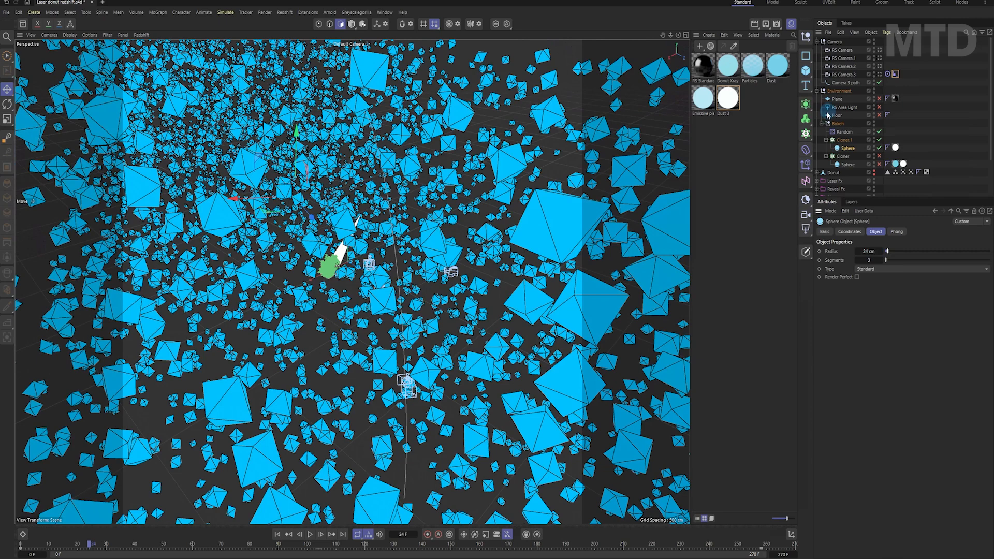
# Review the Random effector's transform parameters and scrub frames to watch the dust drift
pyautogui.click(843, 131)
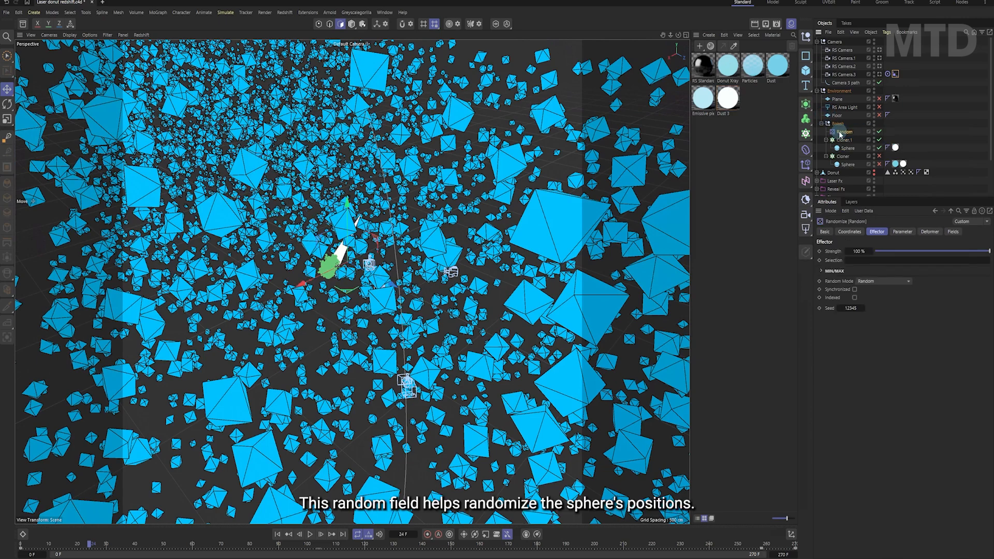
pyautogui.click(901, 231)
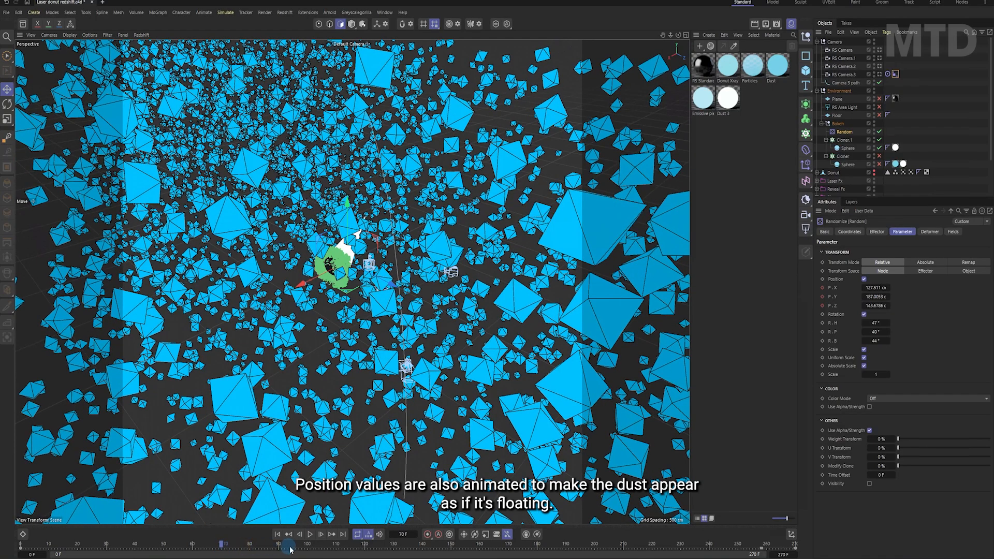
pyautogui.moveTo(289, 544); pyautogui.dragTo(455, 544)
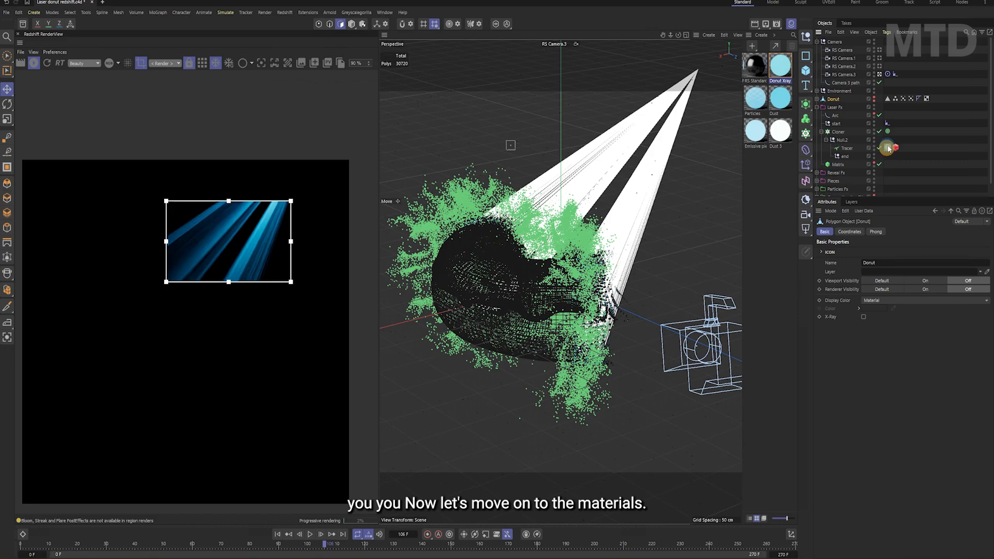
# View the Particles material in the node editor, then show its material tag properties
pyautogui.click(753, 98)
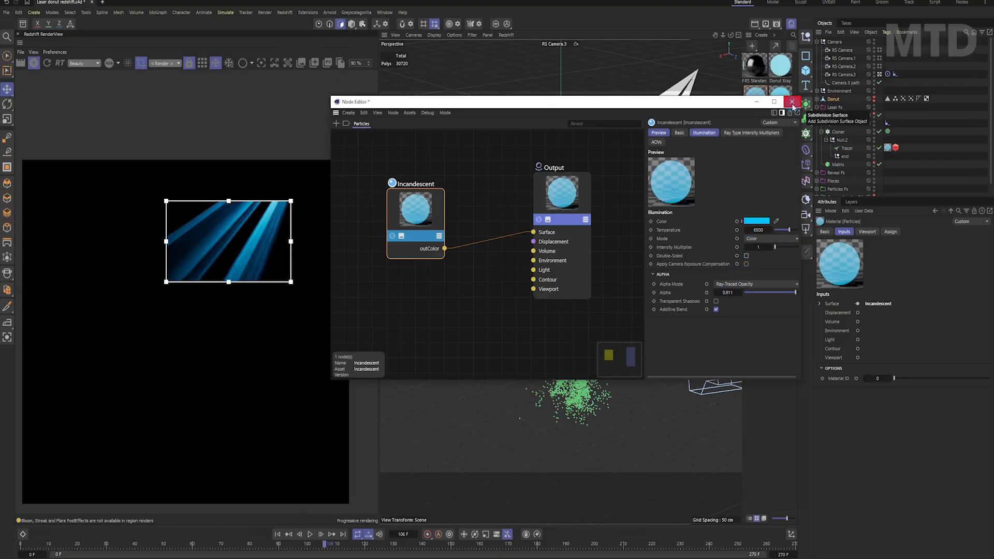
pyautogui.click(792, 102)
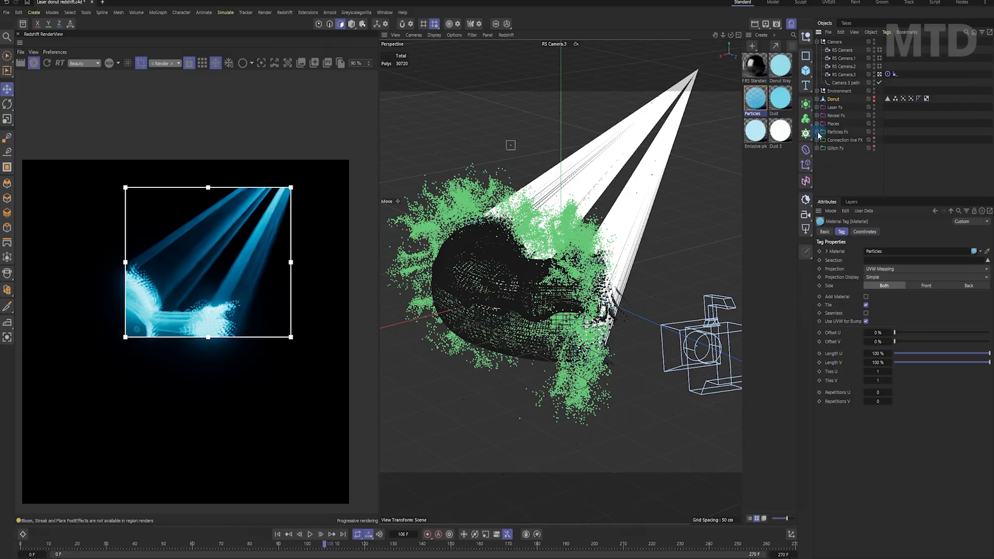
pyautogui.click(812, 132)
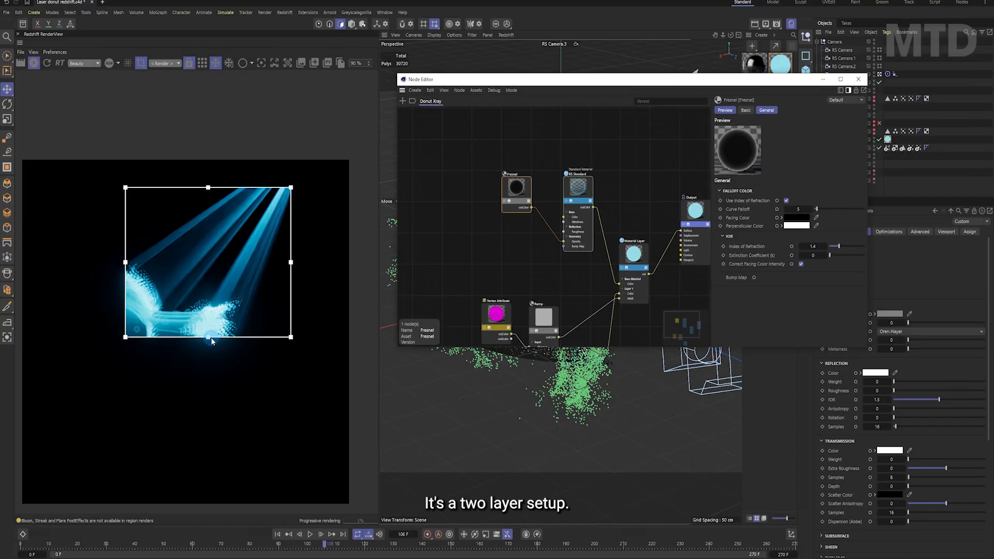
# Pan the Donut Xray node graph and select the Fresnel node driving base-layer opacity
pyautogui.moveTo(210, 337); pyautogui.dragTo(207, 455)
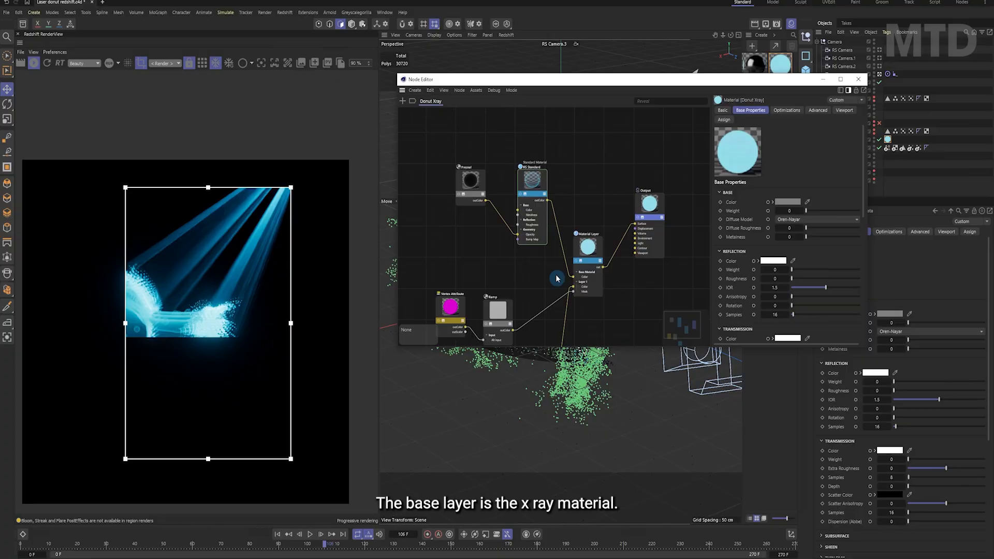
pyautogui.click(469, 180)
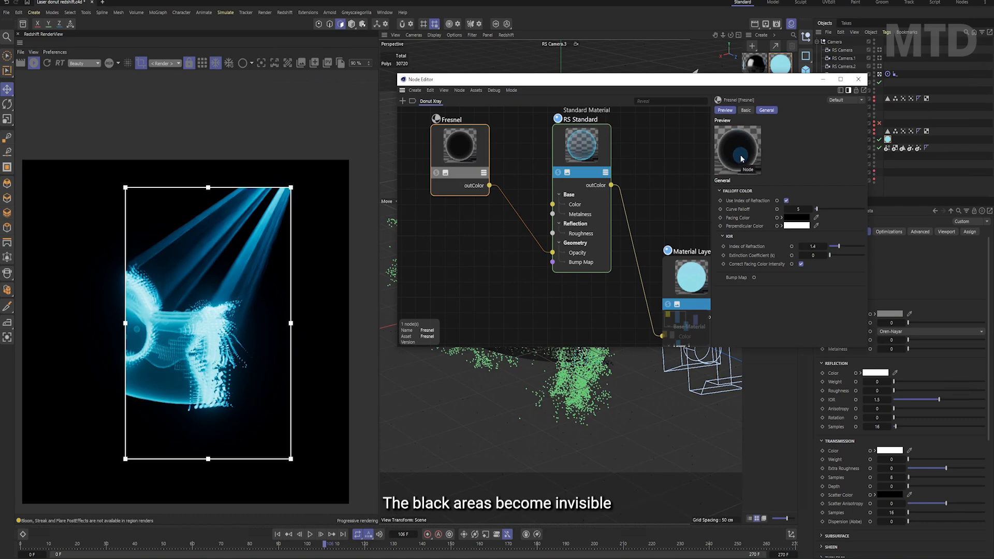
pyautogui.moveTo(183, 358)
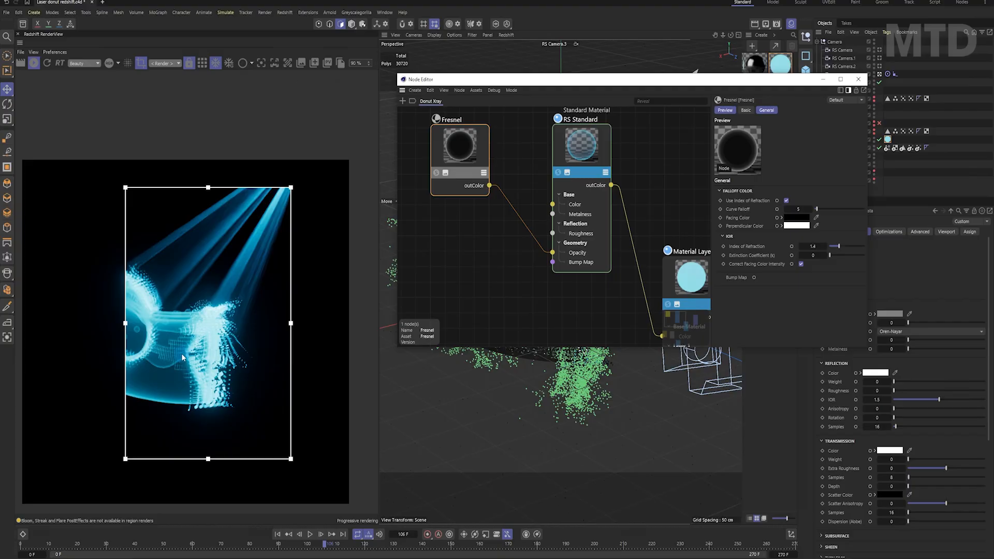
pyautogui.moveTo(161, 403)
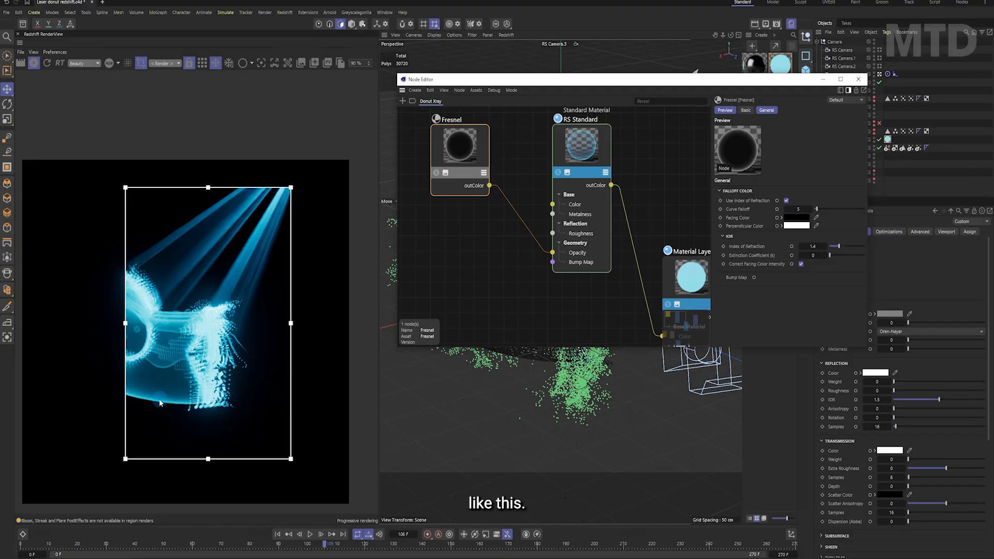
pyautogui.moveTo(415, 255)
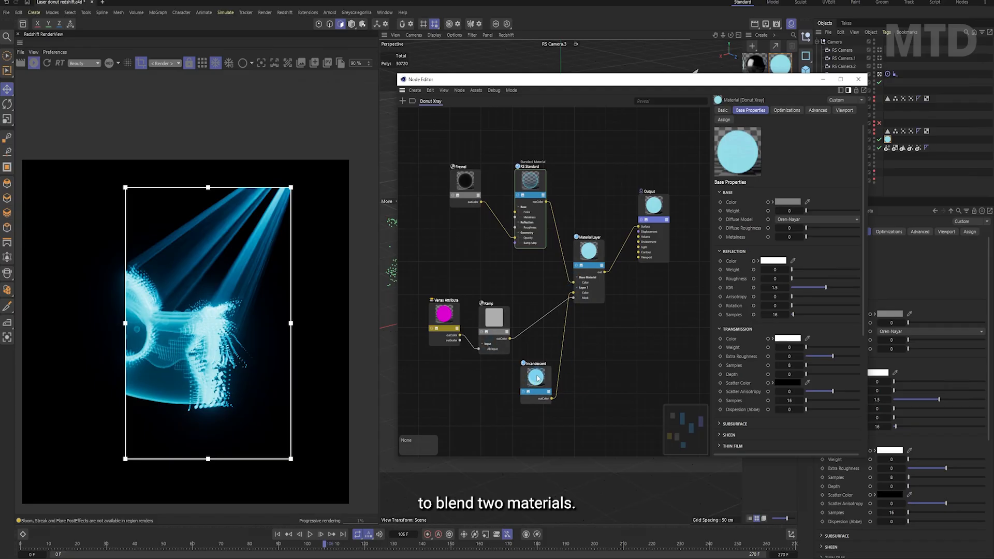
# Show the Incandescent node's Illumination settings in the Donut Xray node graph
pyautogui.click(535, 382)
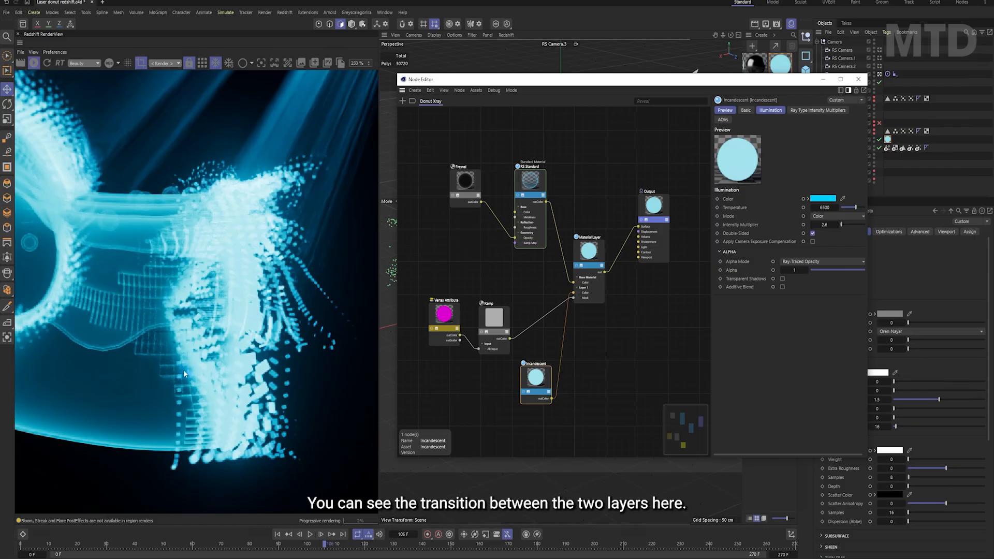
pyautogui.click(444, 313)
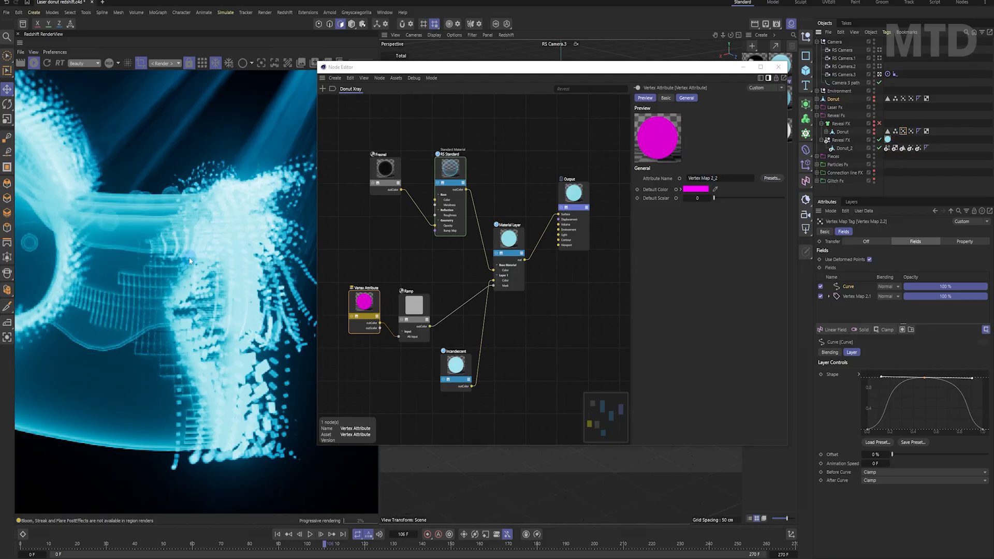
pyautogui.moveTo(209, 203)
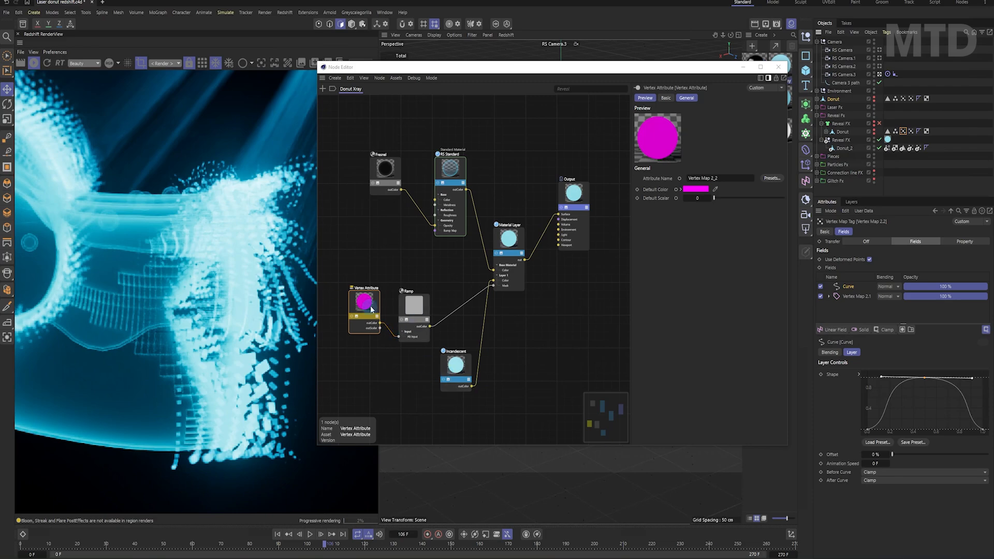
# Inspect Vertex Map 2_2 on the Vertex Attribute node, then close the Node Editor
pyautogui.click(414, 307)
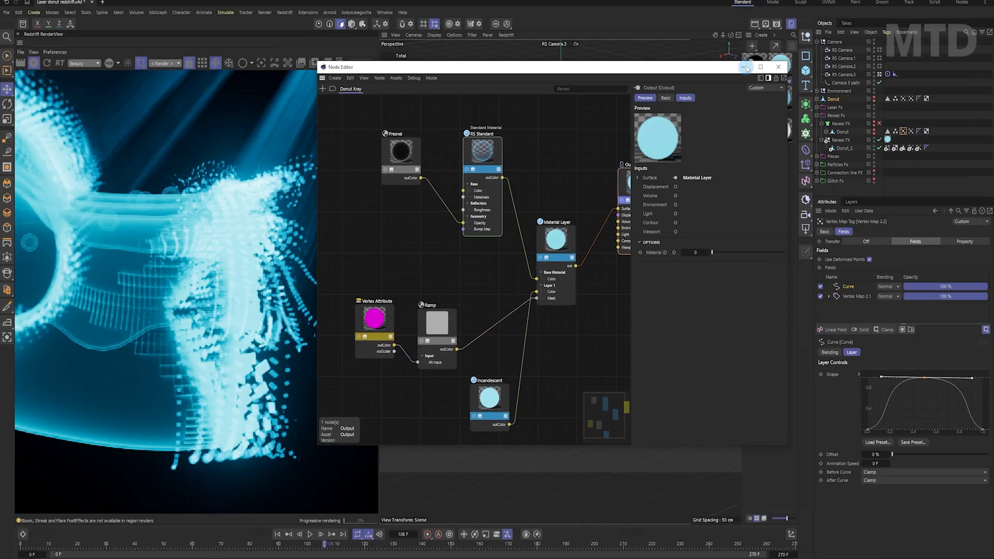
pyautogui.click(778, 67)
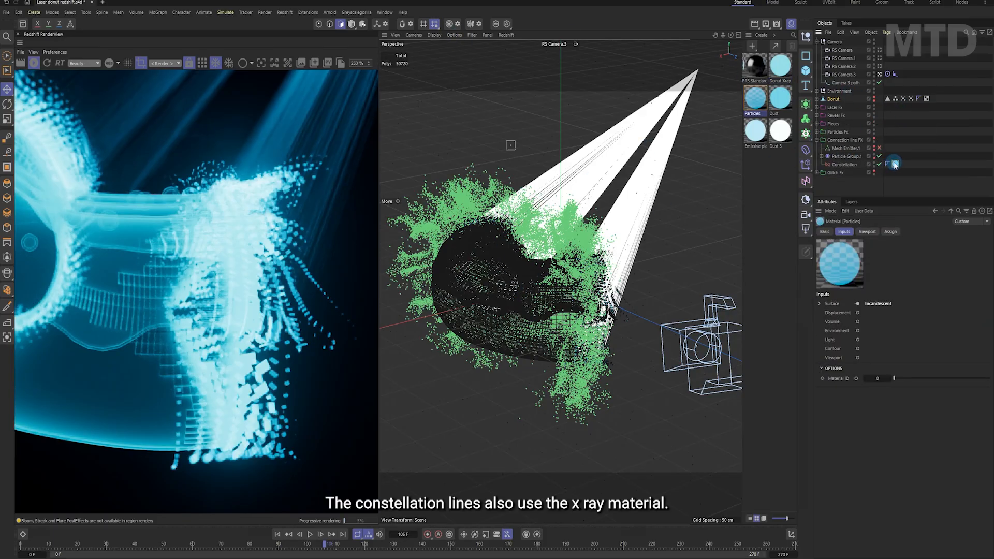
# View the Constellation material tag under Connection line FX in the Attributes panel
pyautogui.click(894, 164)
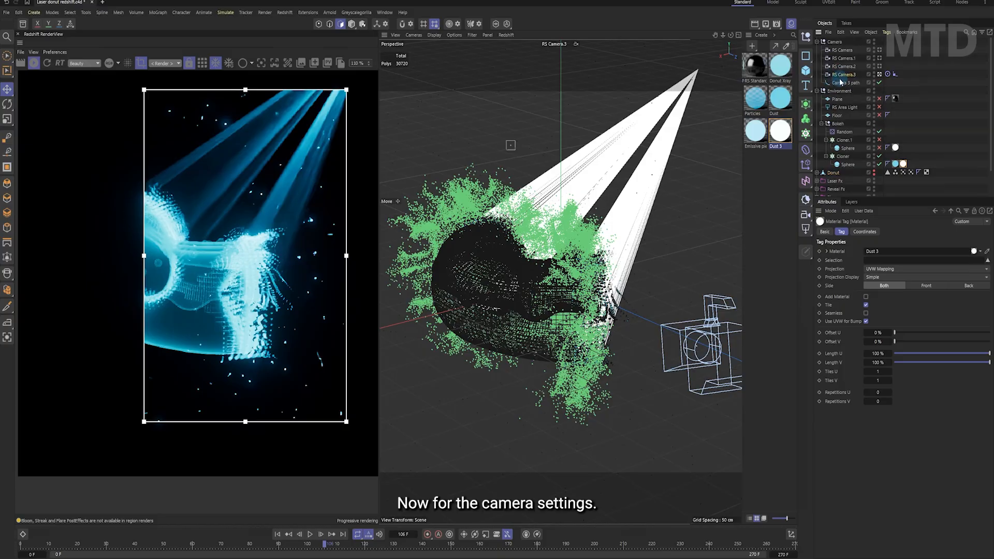
# On RS Camera.3's Optical settings, set Aperture to 1 and enable Bokeh
pyautogui.click(844, 74)
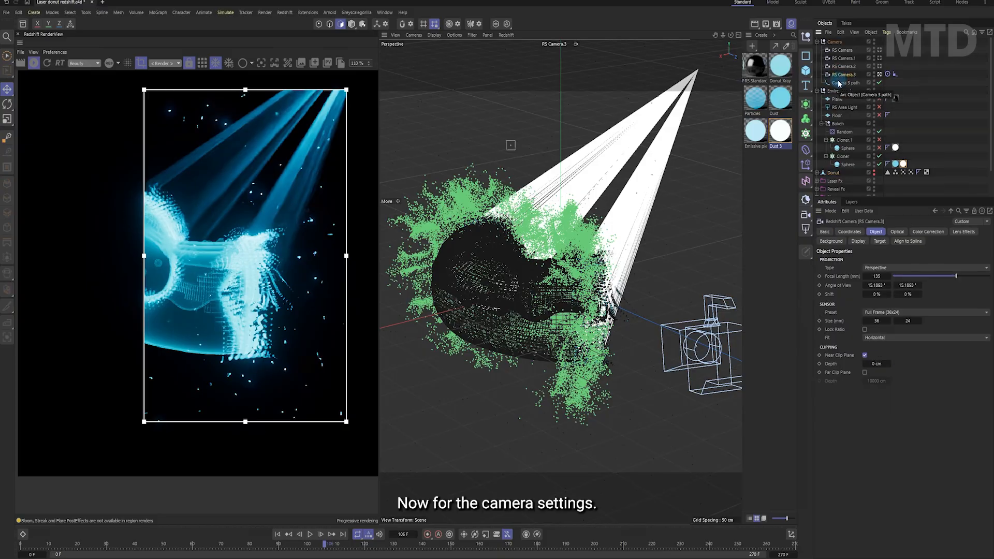
pyautogui.click(896, 231)
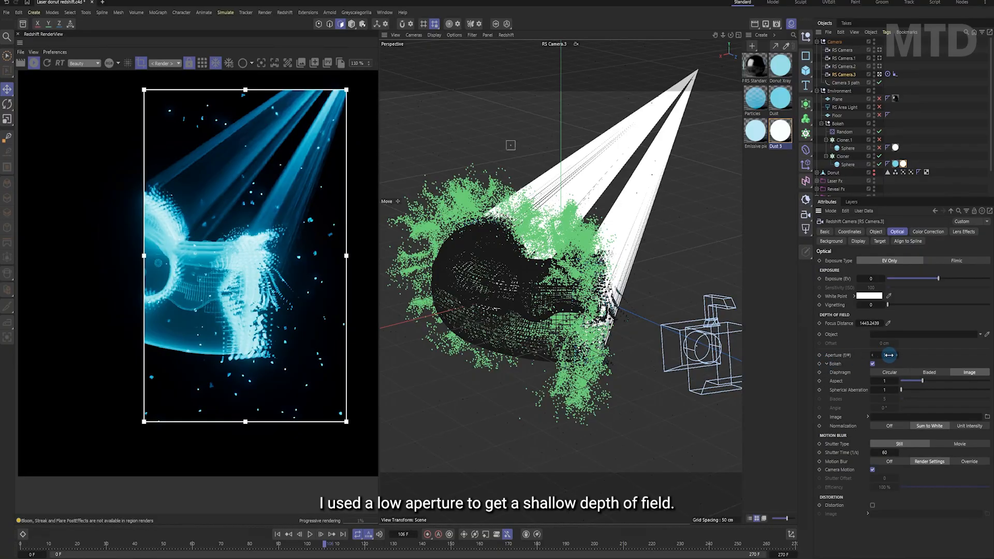
pyautogui.click(872, 363)
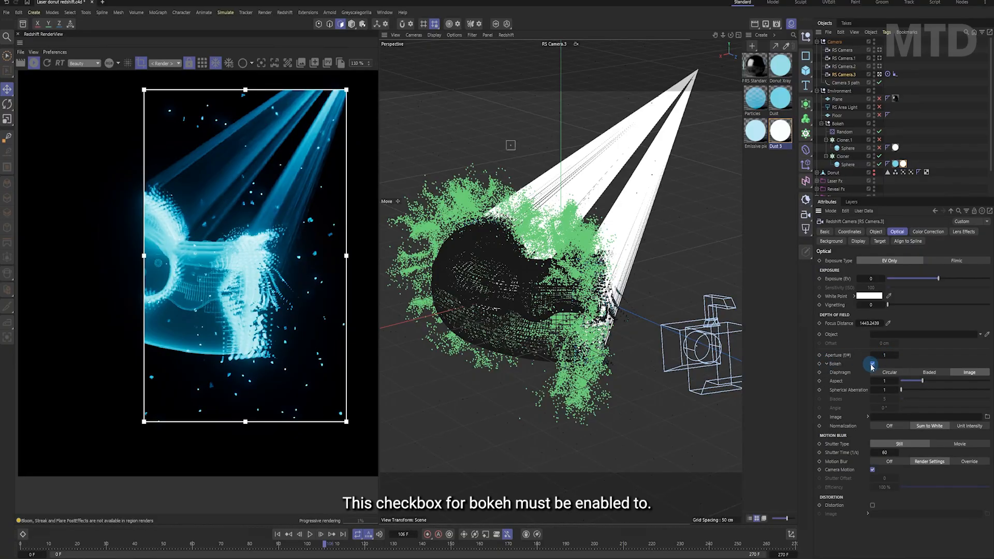
pyautogui.click(872, 364)
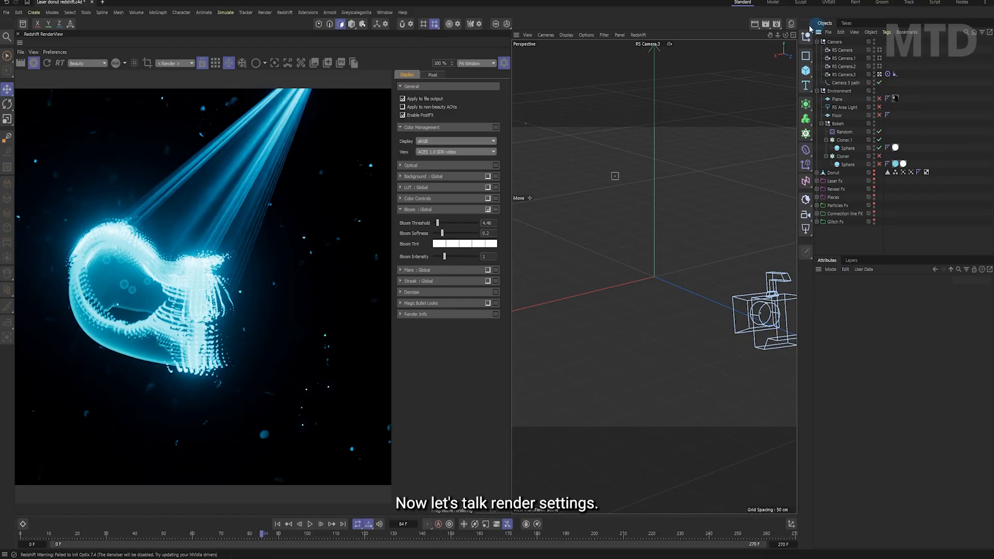
# Review the Redshift Sampling, Motion Blur, Globals and Global Illumination render settings pages
pyautogui.click(814, 29)
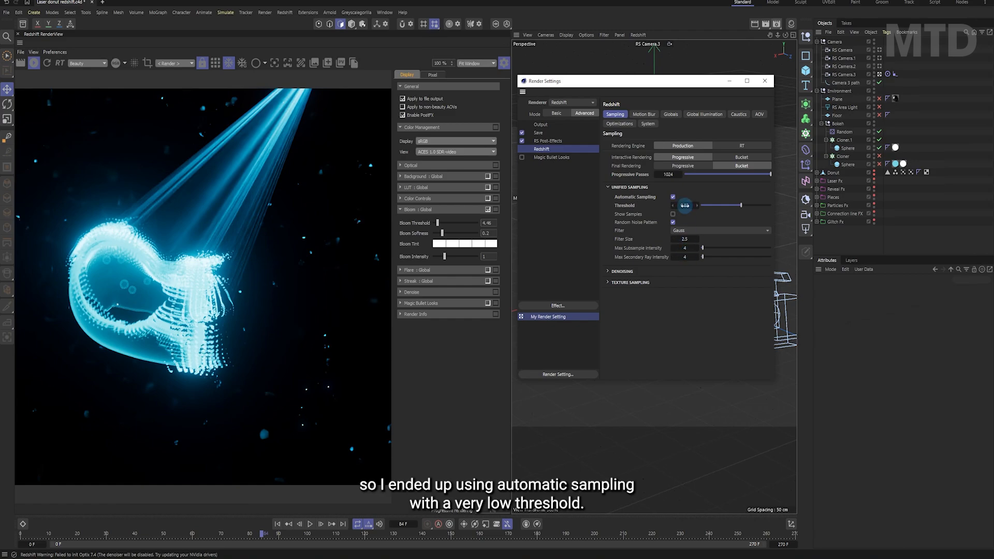
pyautogui.click(643, 115)
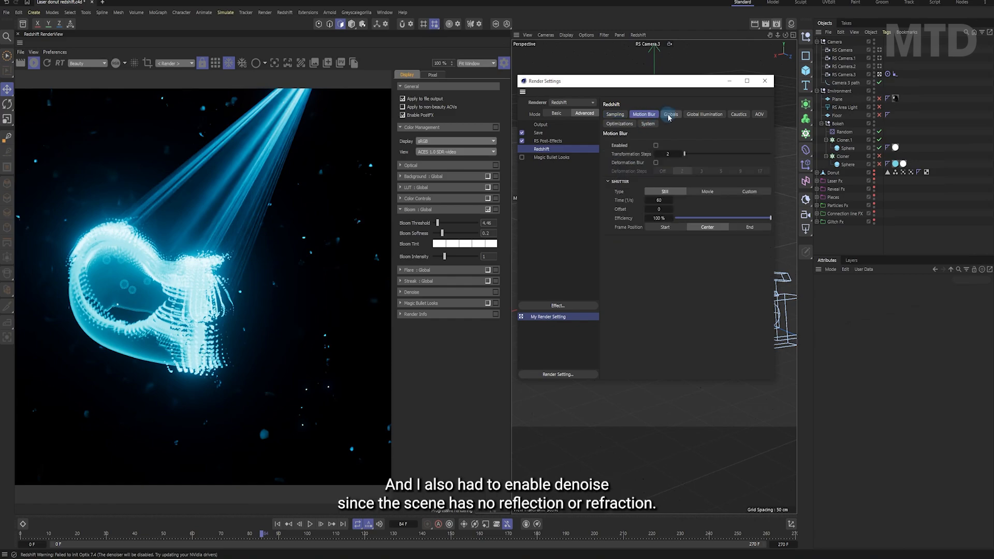
pyautogui.click(669, 114)
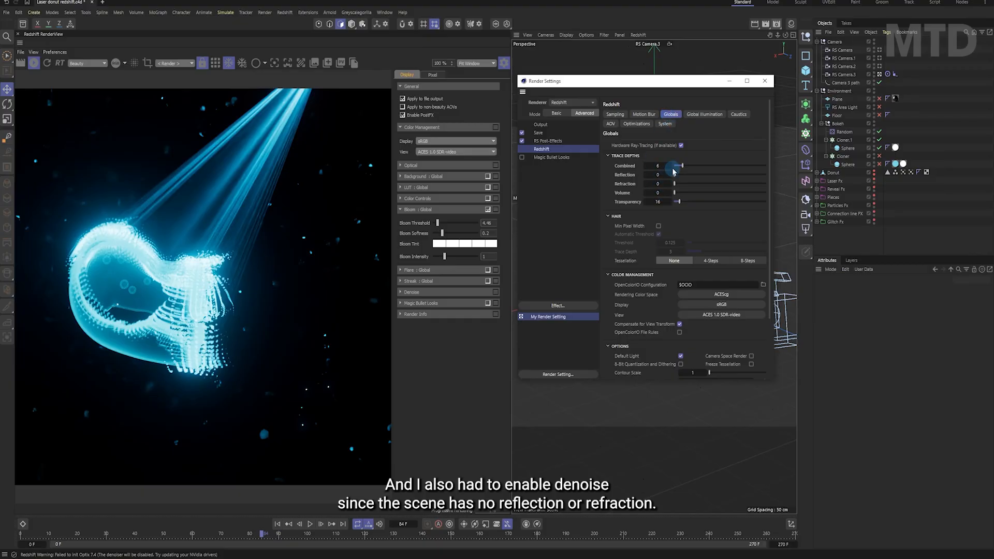
pyautogui.click(703, 114)
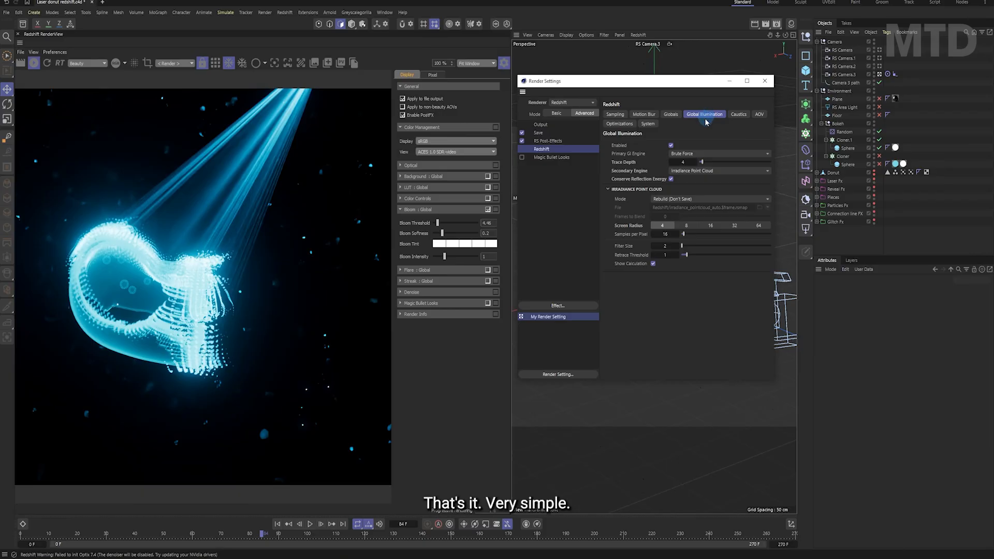
pyautogui.click(644, 113)
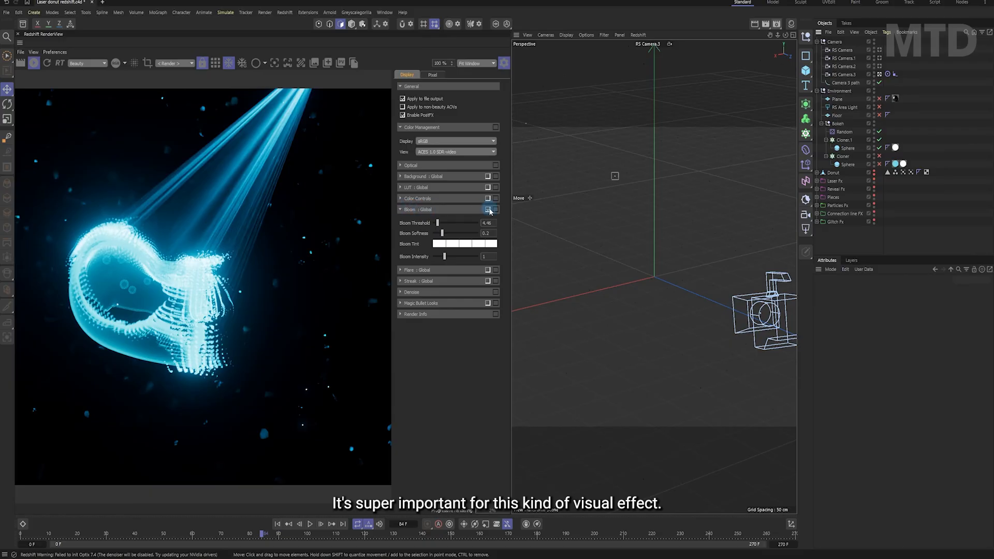
# Enable the Bloom - Global post-effect in the Redshift RenderView
pyautogui.click(488, 209)
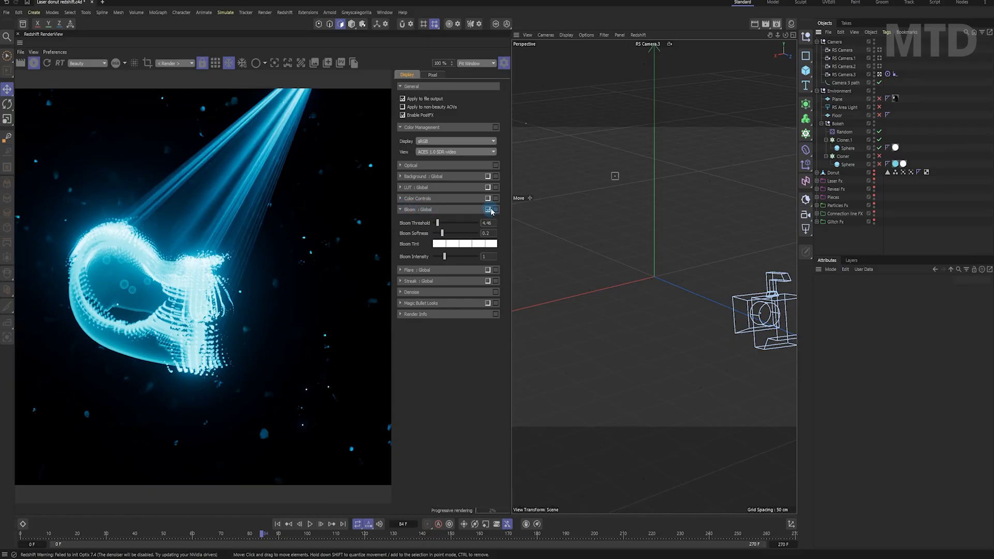